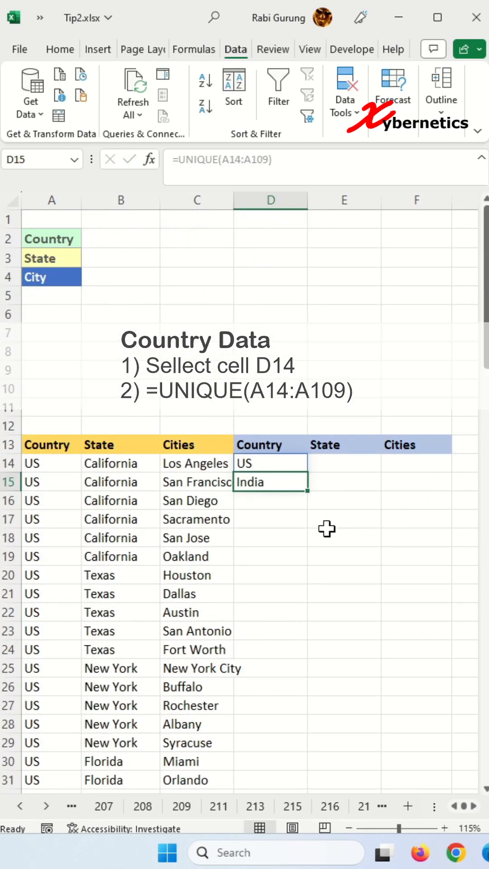
Step: Select cell E14 to begin the state formula
{"action": "left_click", "coordinate": [344, 464]}
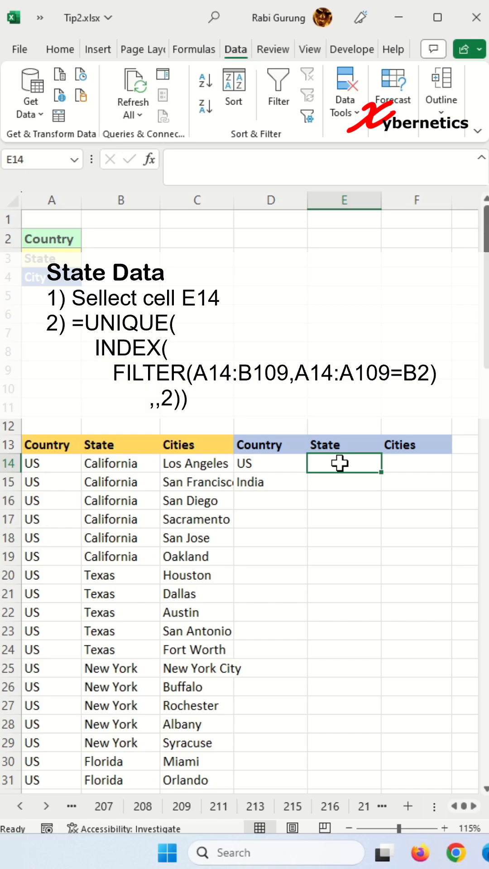
Step: Enter =UNIQUE(INDEX(FILTER(A14:B109,A14:A109=B2),,2)) in E14 to list states for the country in B2
{"action": "type", "text": "=UNIQUE(INDEX(FILTER(A14:B109,A14:A109=B2),,2))"}
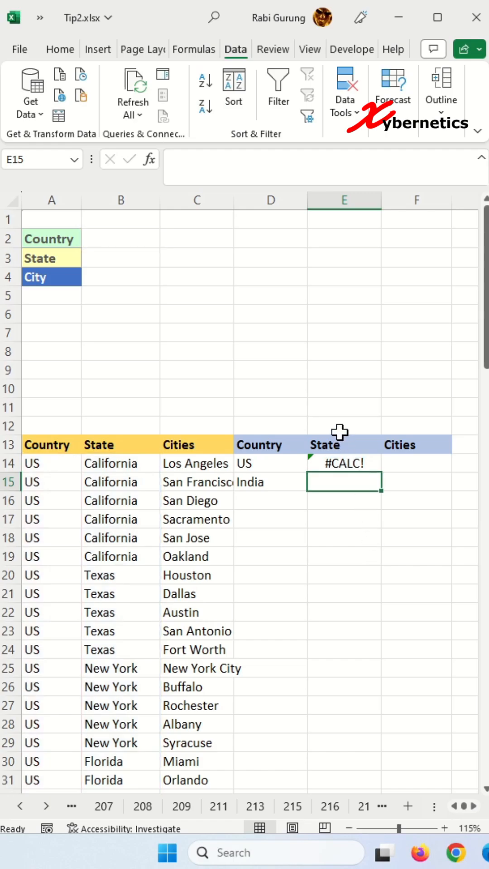
{"action": "mouse_move", "coordinate": [110, 227]}
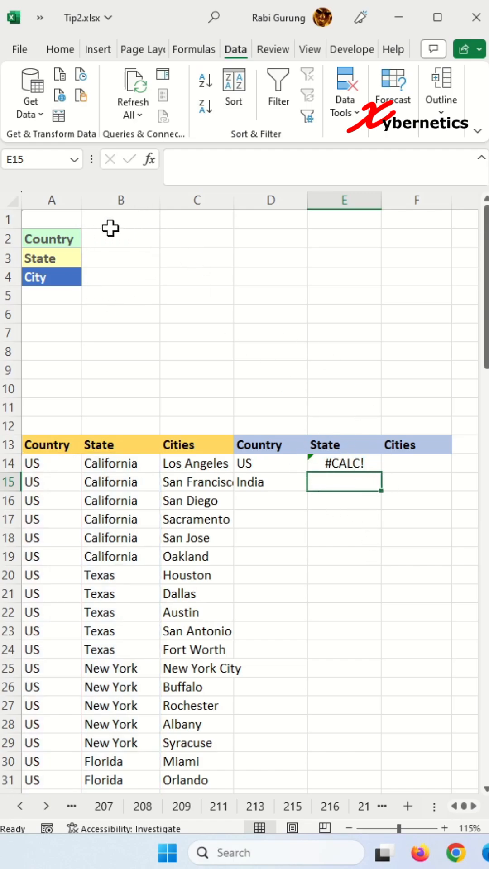
Step: Select cell F14 for the cities formula driven by the state in B3
{"action": "left_click", "coordinate": [344, 463]}
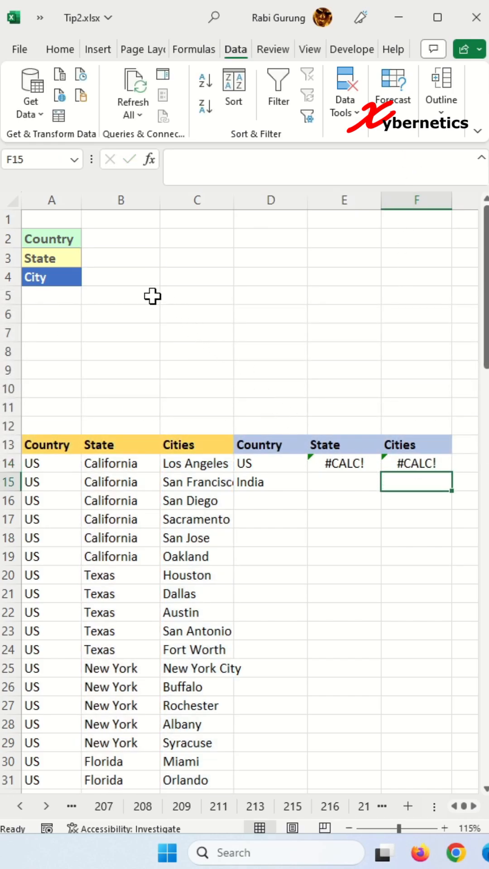
Step: Add list validation to B2:B4 from =$D$14#, =$E$14#, =$F$14# and choose US as the country
{"action": "left_click", "coordinate": [121, 239]}
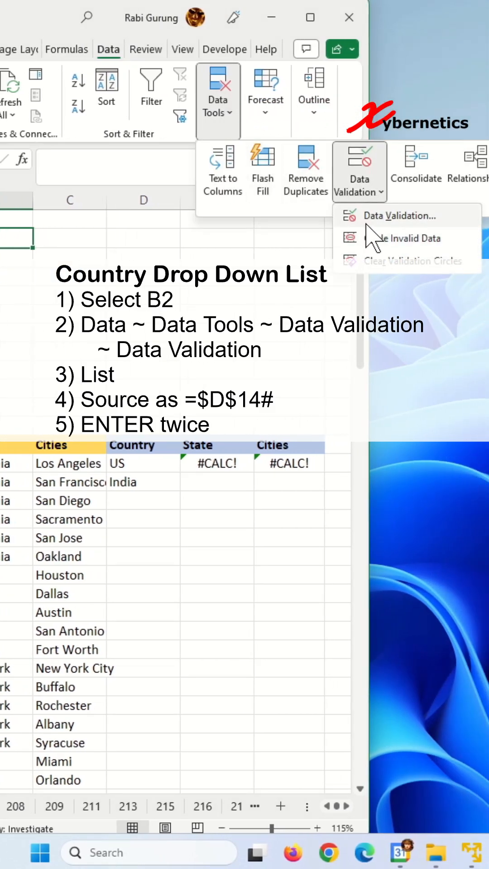
{"action": "left_click", "coordinate": [396, 216]}
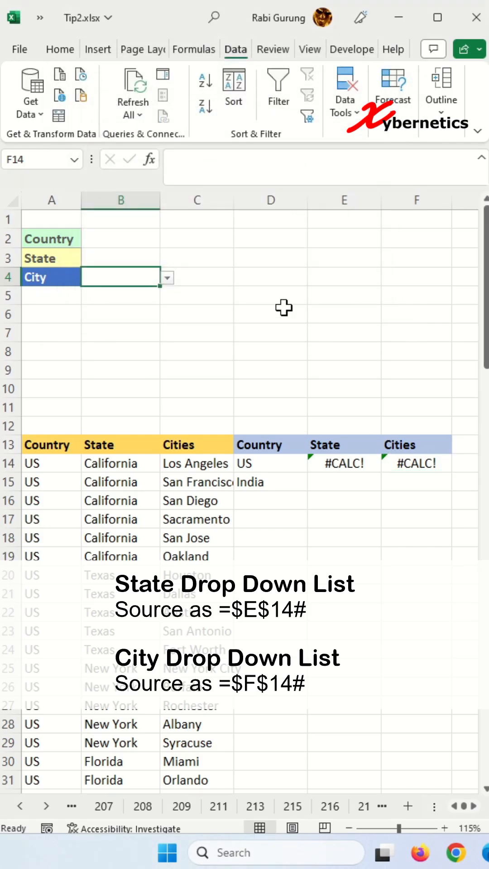
{"action": "left_click", "coordinate": [120, 238]}
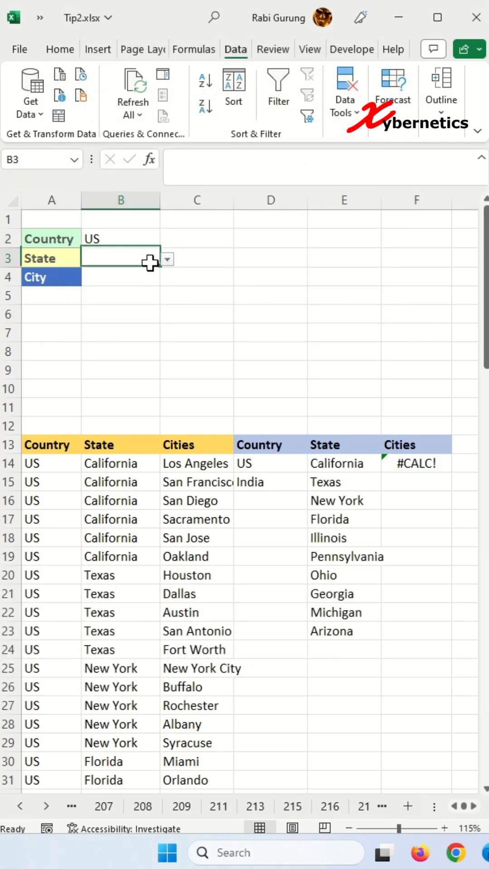